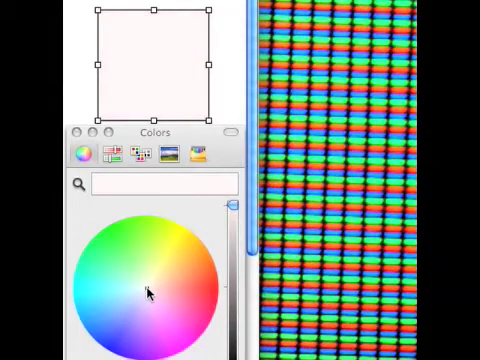
# Step: Recolour the square from pale yellow to bright green on the color wheel, turning the subpixels green
pyautogui.click(144, 286)
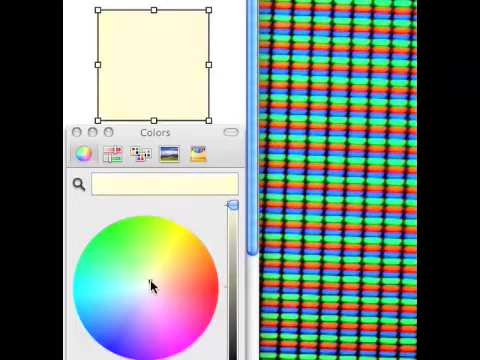
pyautogui.click(184, 236)
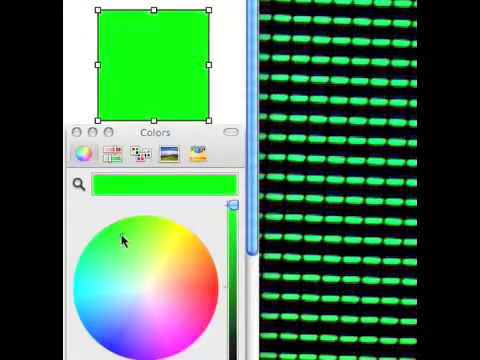
# Step: Recolour the square blue, yellow-green, sky blue, yellow and finally pink from the color wheel
pyautogui.click(196, 284)
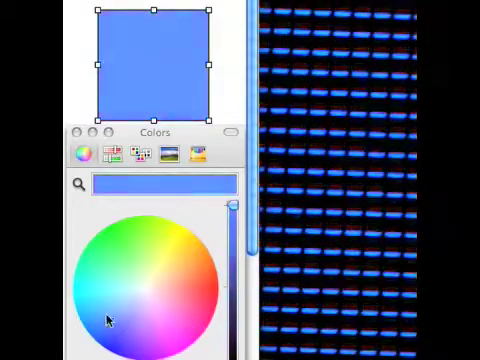
pyautogui.click(156, 232)
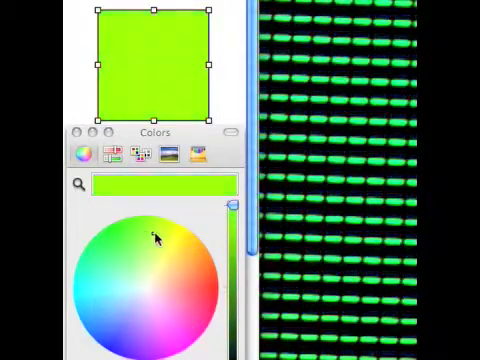
pyautogui.click(184, 330)
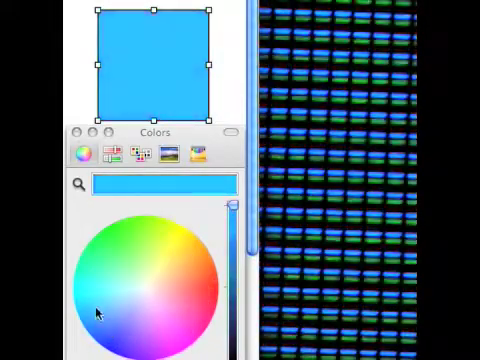
pyautogui.click(168, 234)
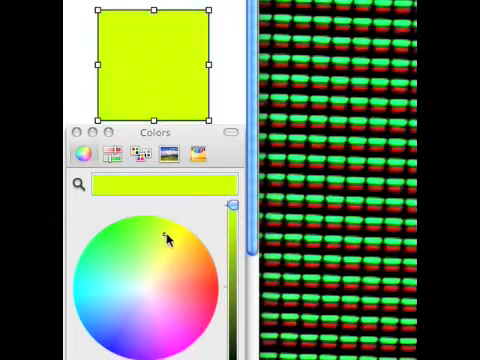
pyautogui.click(184, 300)
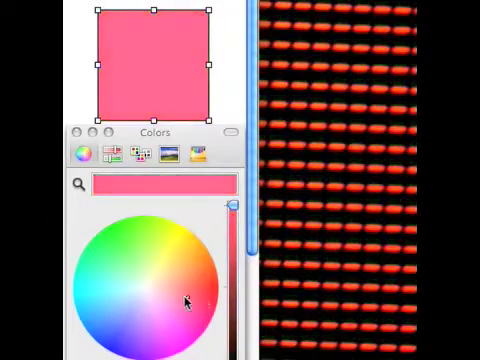